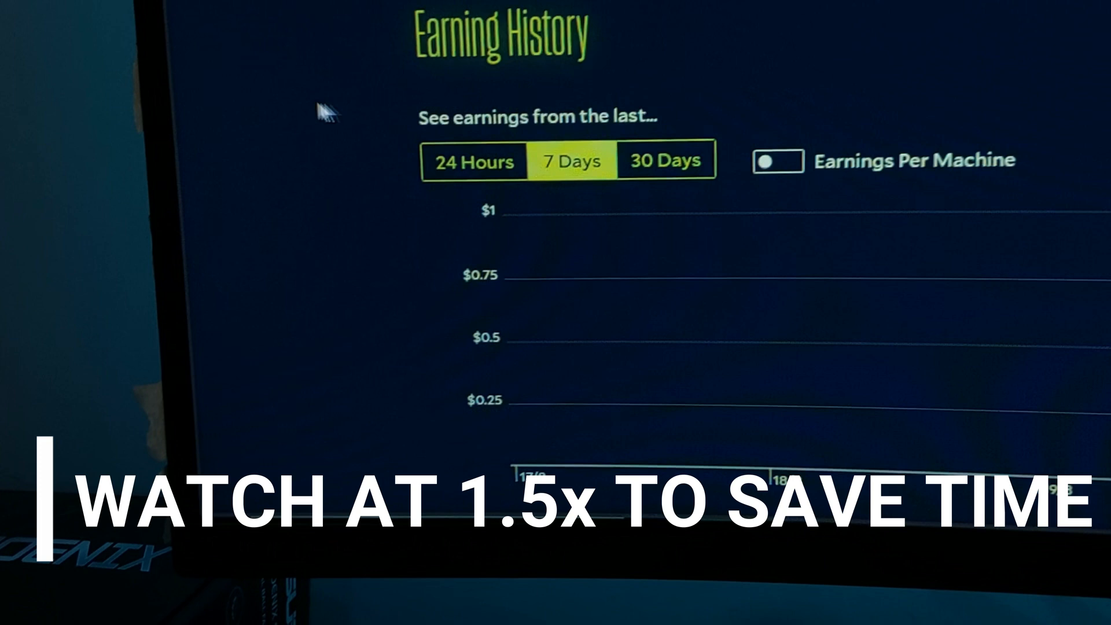
{"action": "left_click", "coordinate": [665, 159]}
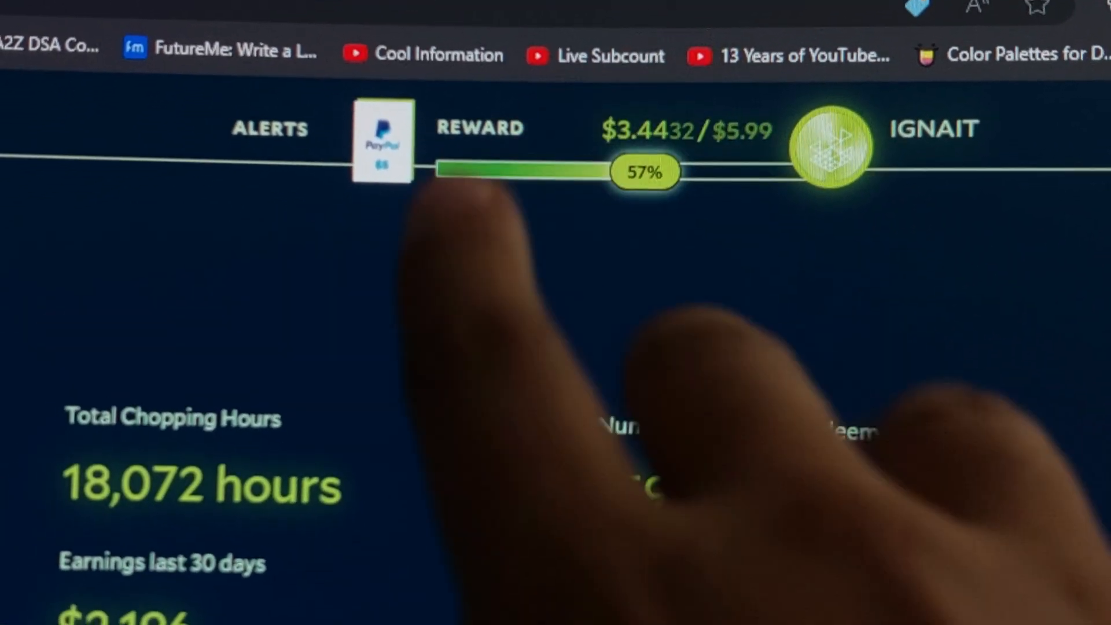
{"action": "scroll", "scroll_direction": "down", "scroll_amount": 3}
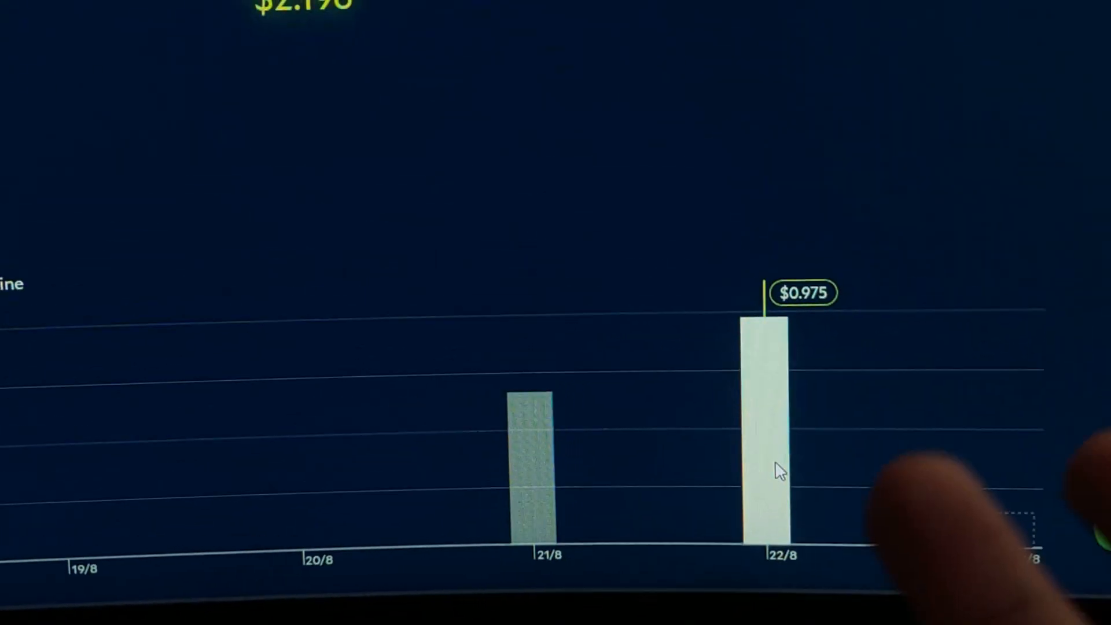